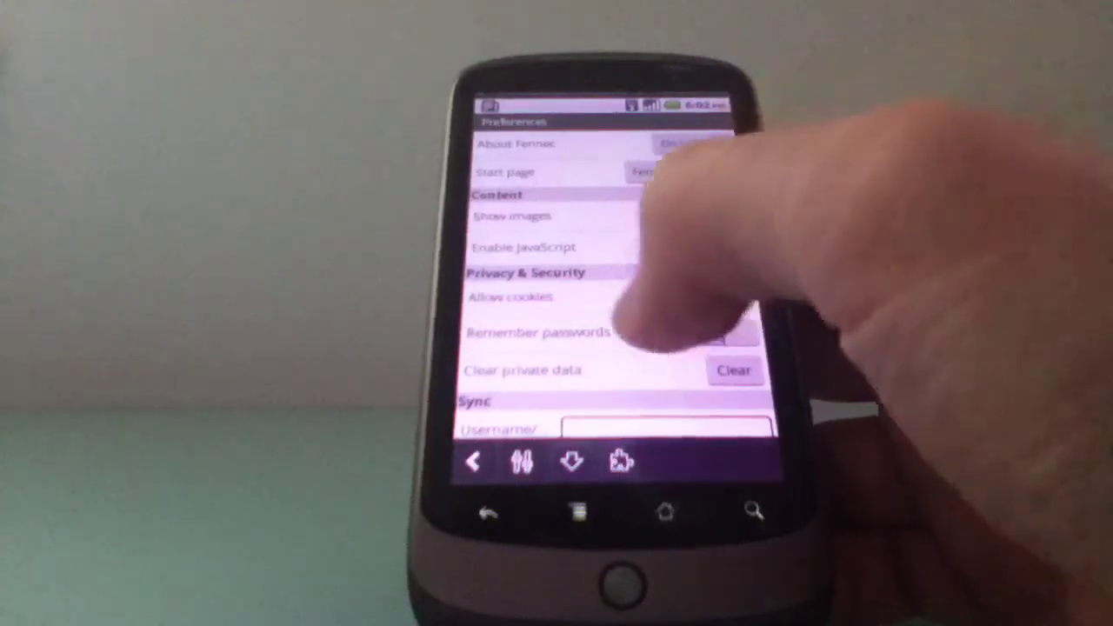
{"action": "scroll", "scroll_direction": "down", "scroll_amount": 3}
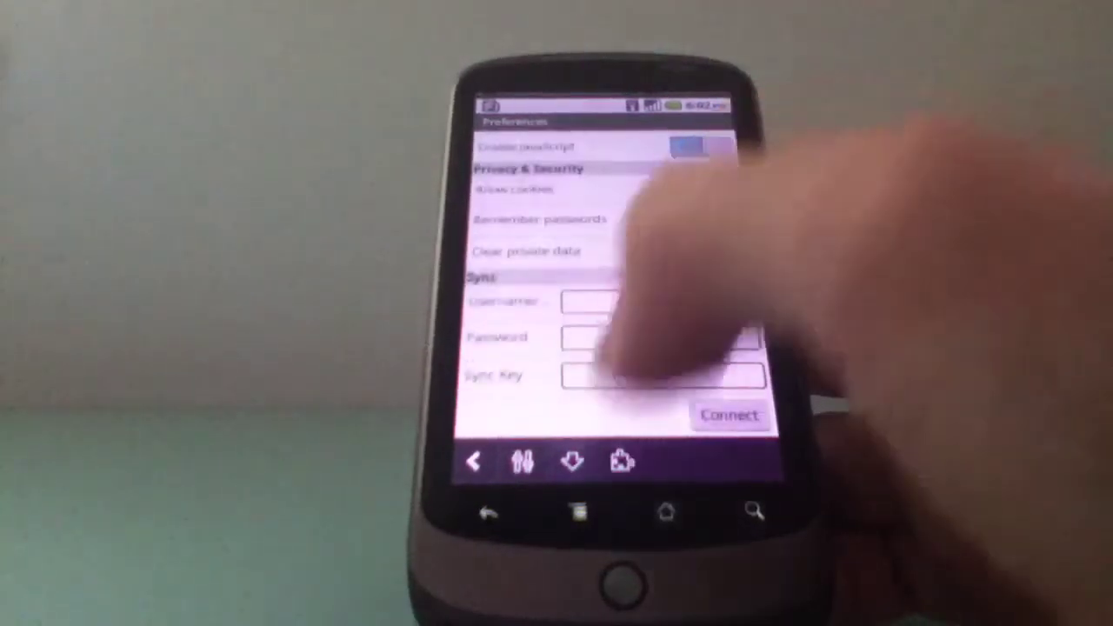